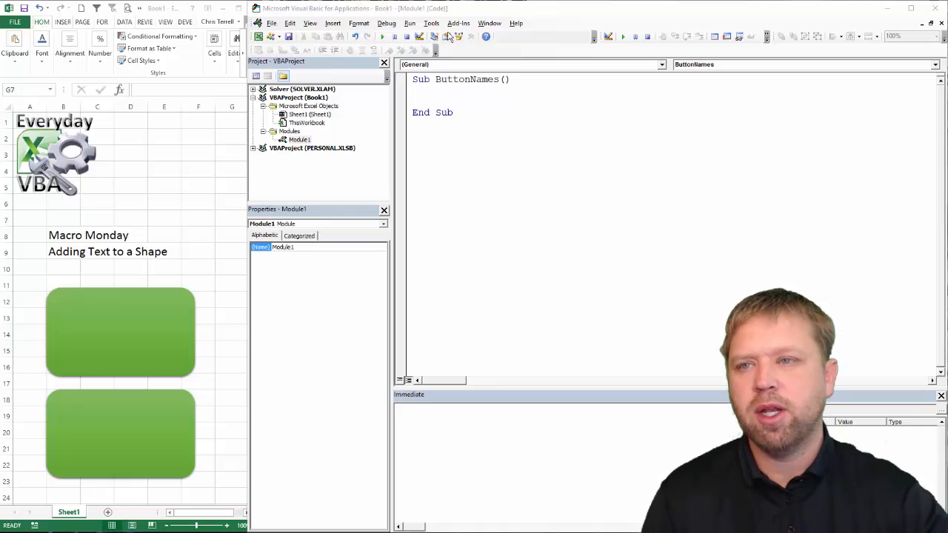
Step: Place the cursor on a new blank line inside the ButtonNames subroutine
left_click(468, 96)
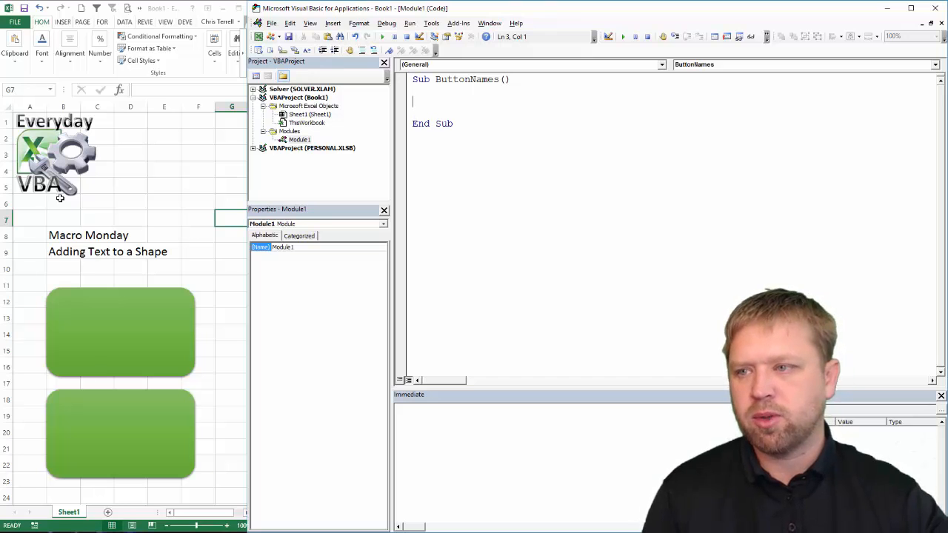
mouse_move(126, 387)
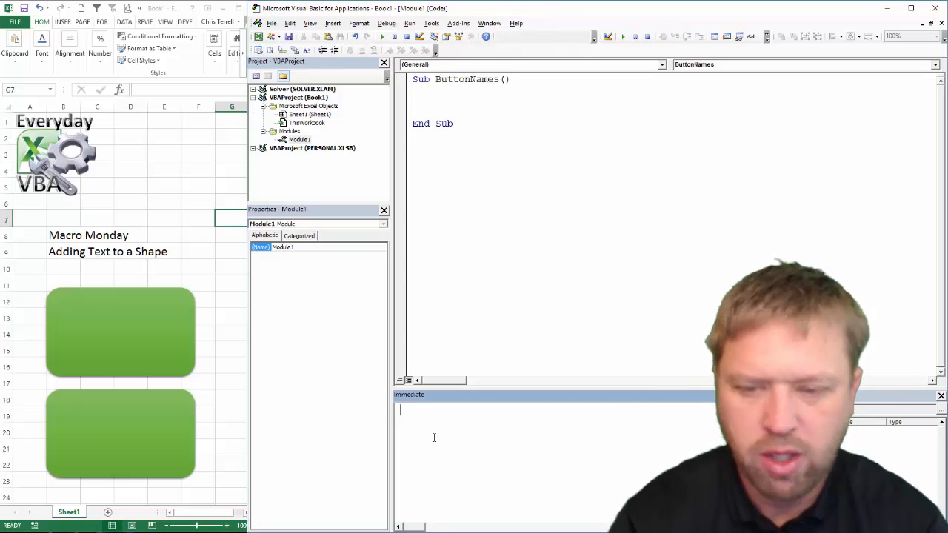
Step: Query ?activesheet.shapes.count in the Immediate window, returning 3
type("?")
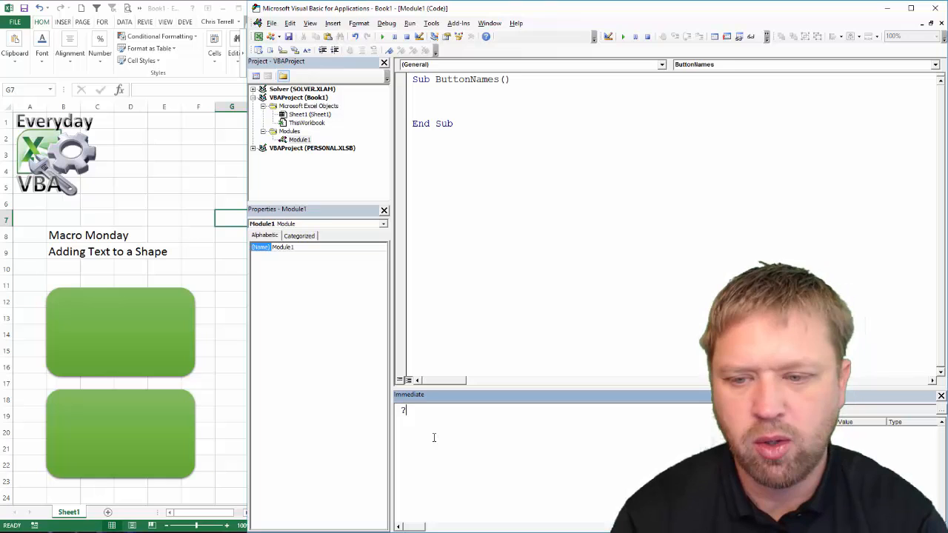
type("activ")
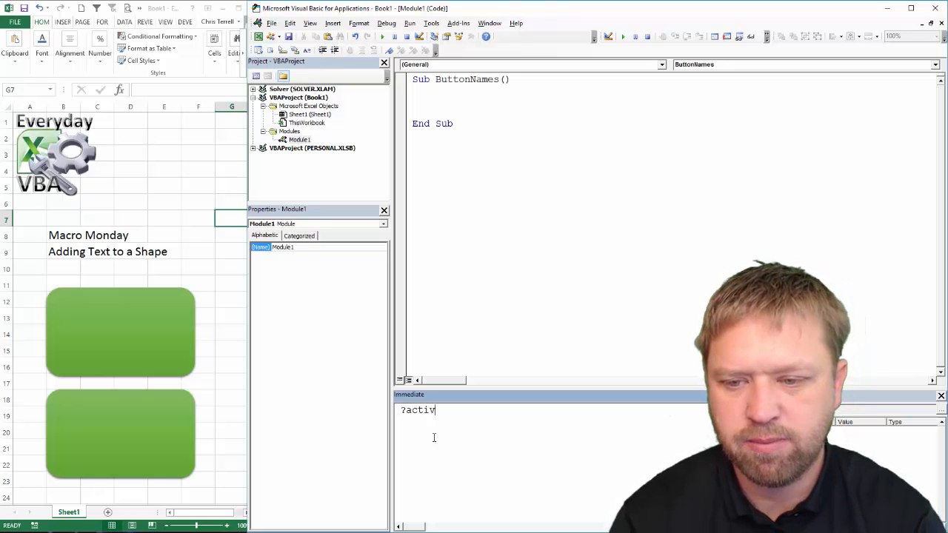
type("esheet.")
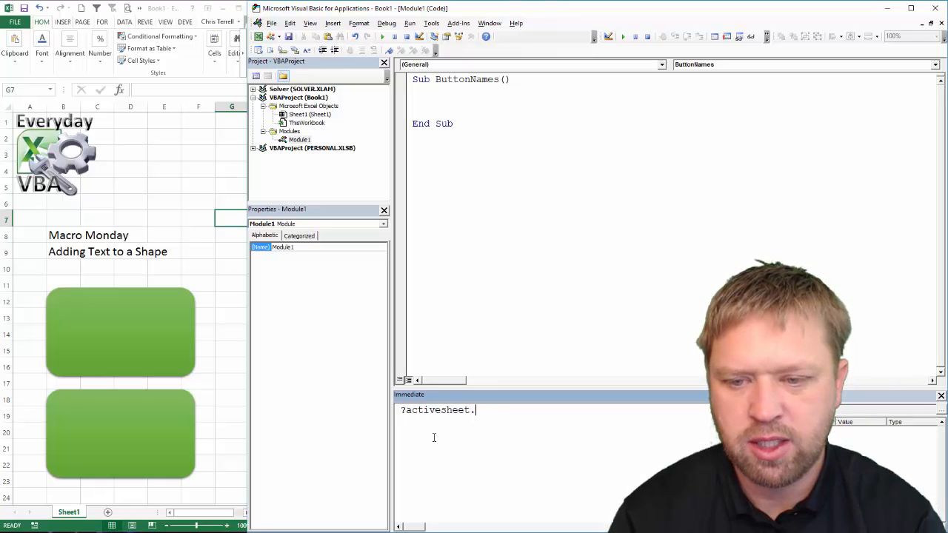
type("shapes.count")
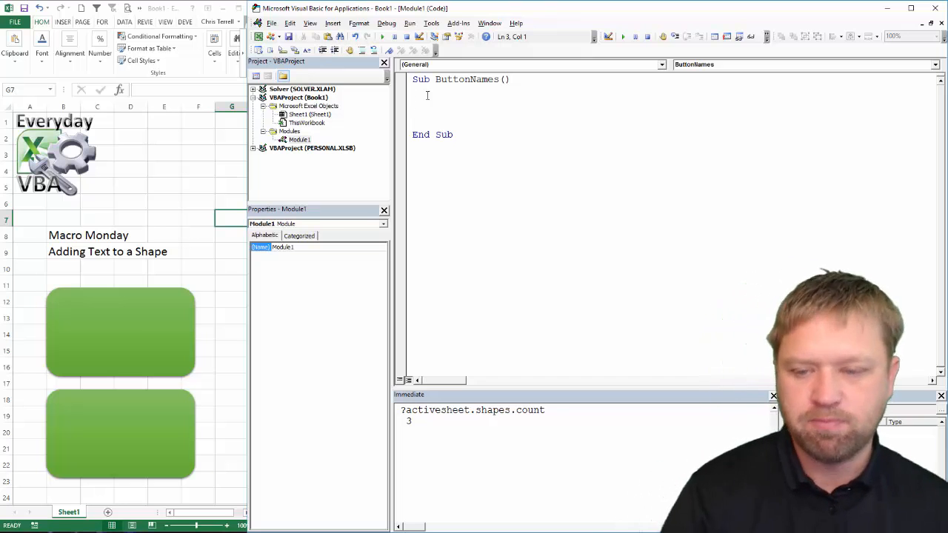
Step: Write ActiveSheet.Shapes(2).TextFrame.Characters.Text = "test" in ButtonNames
type("A")
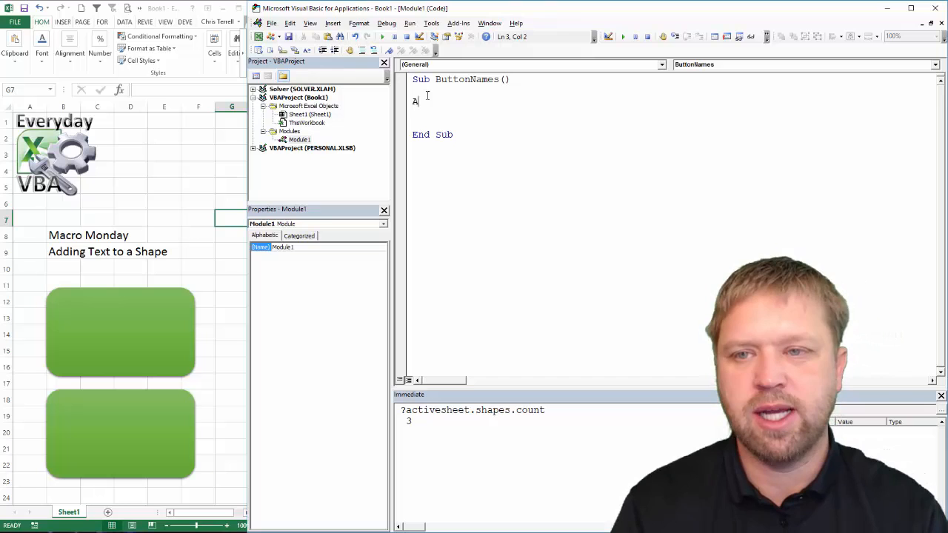
type("ctiv")
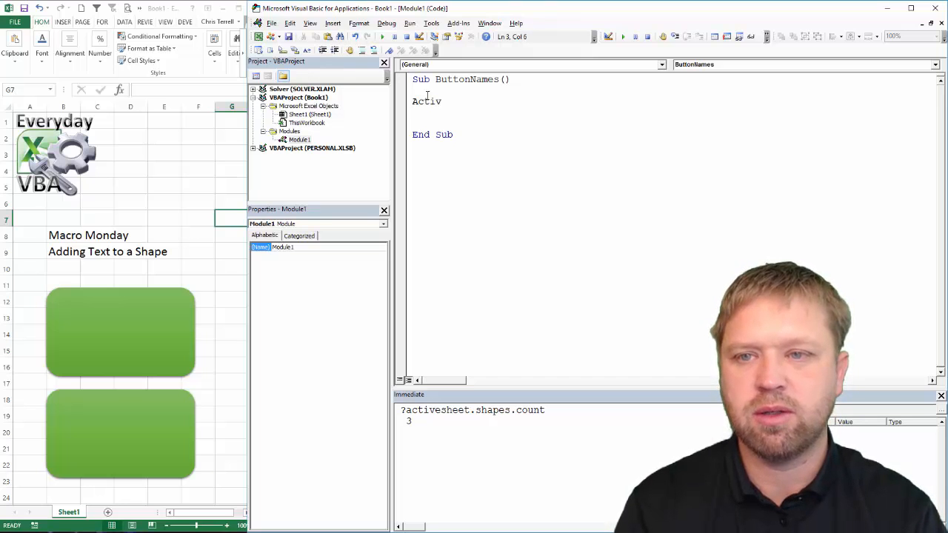
type("esheet.")
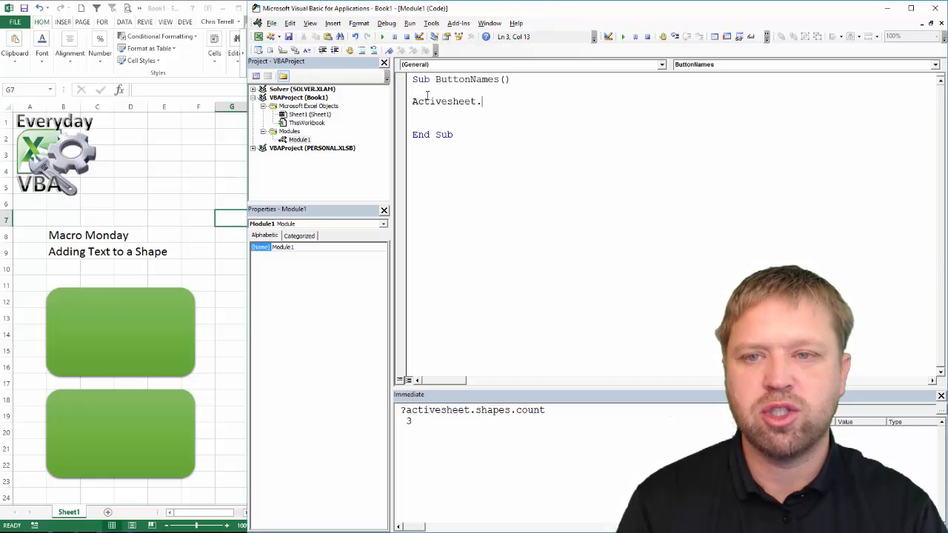
type("shapes")
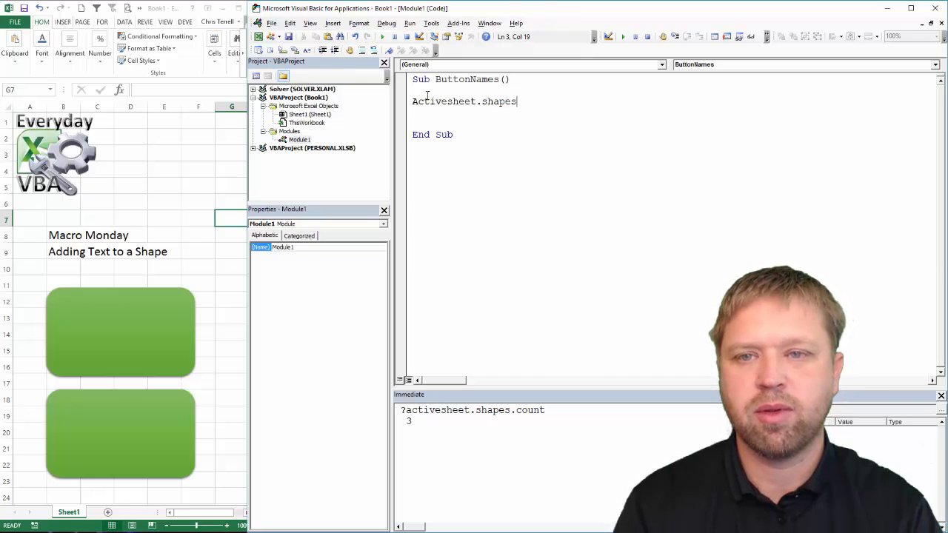
type("(2)")
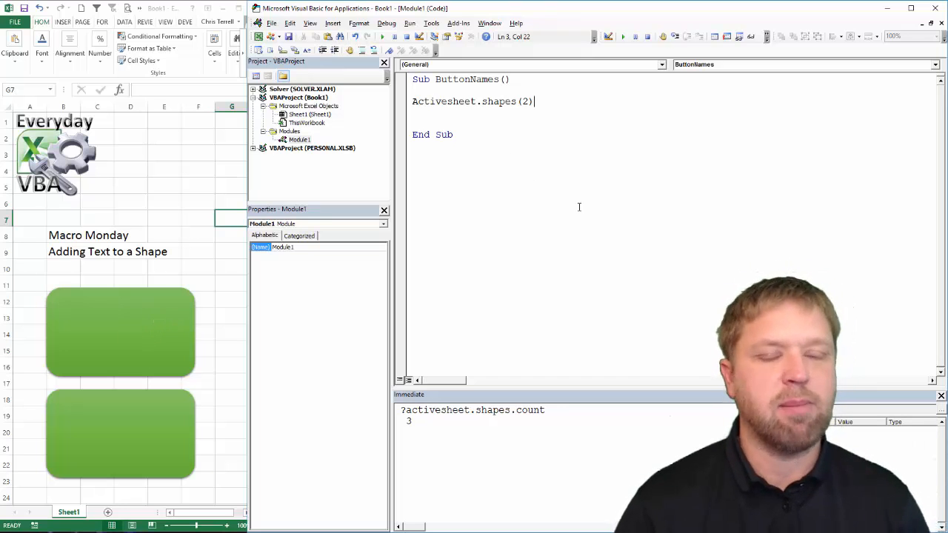
type(".t")
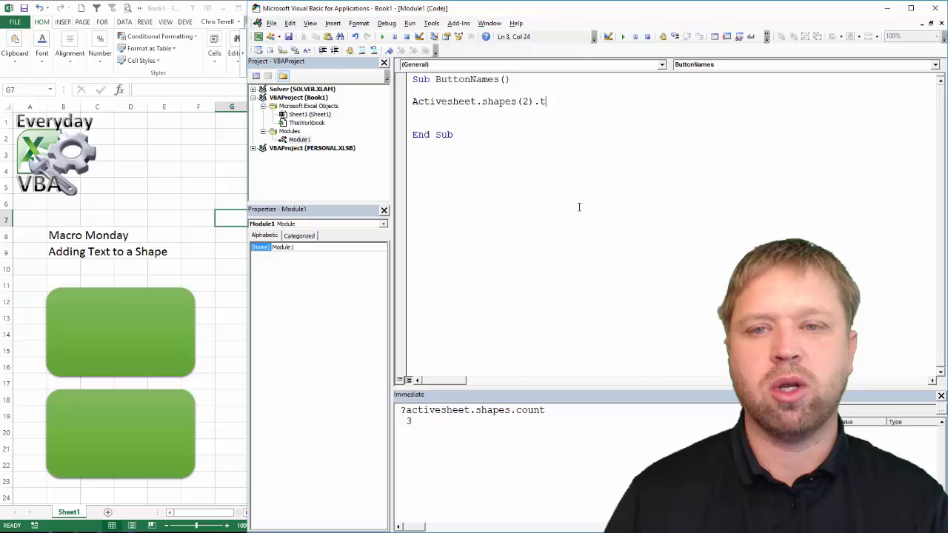
type("extfra")
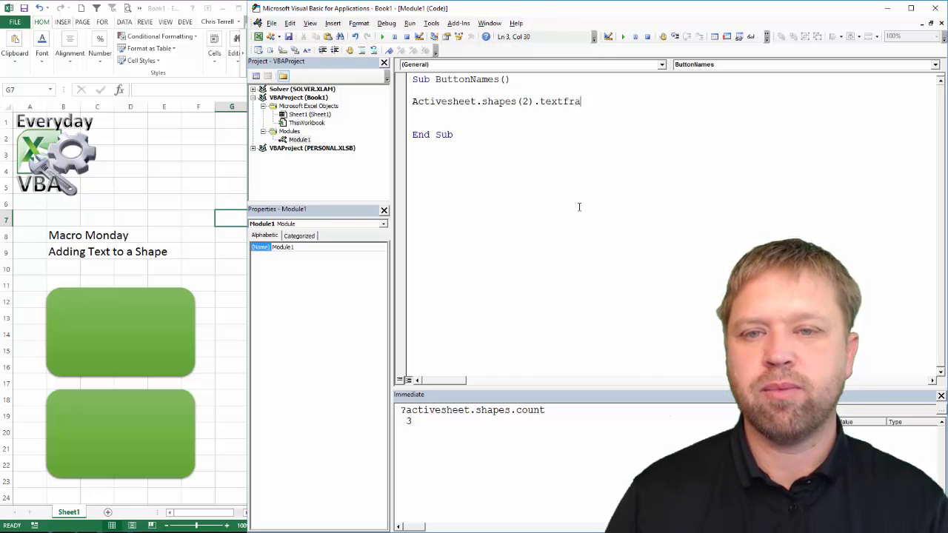
type("me.chara")
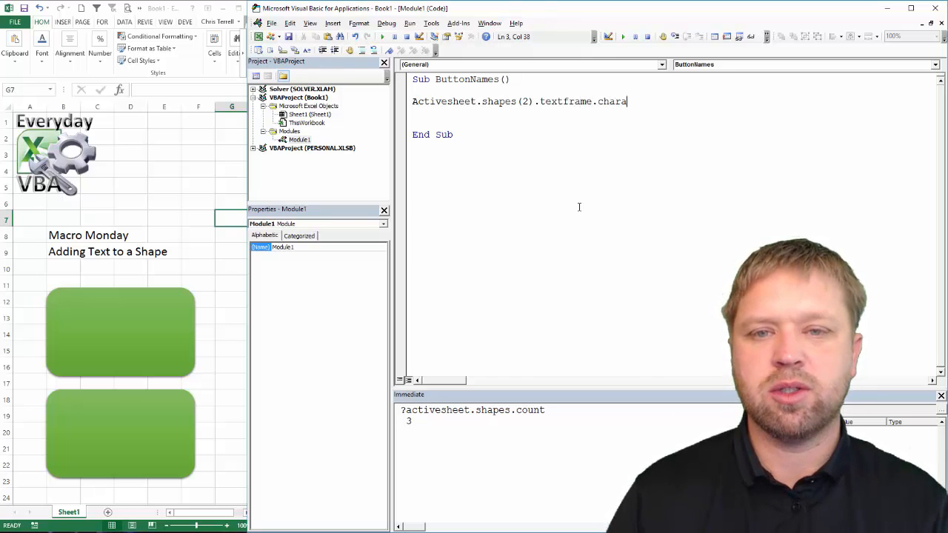
type("cters.text")
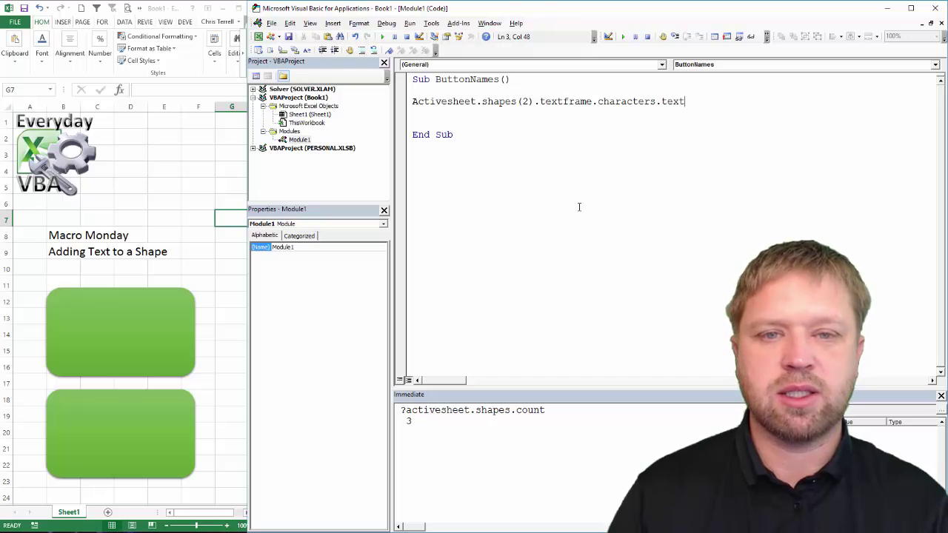
type("= \"")
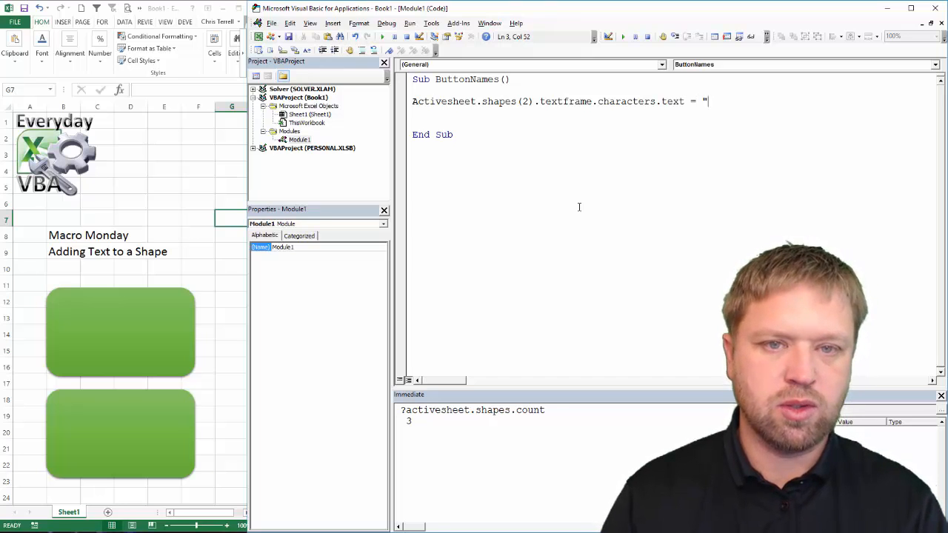
type("text")
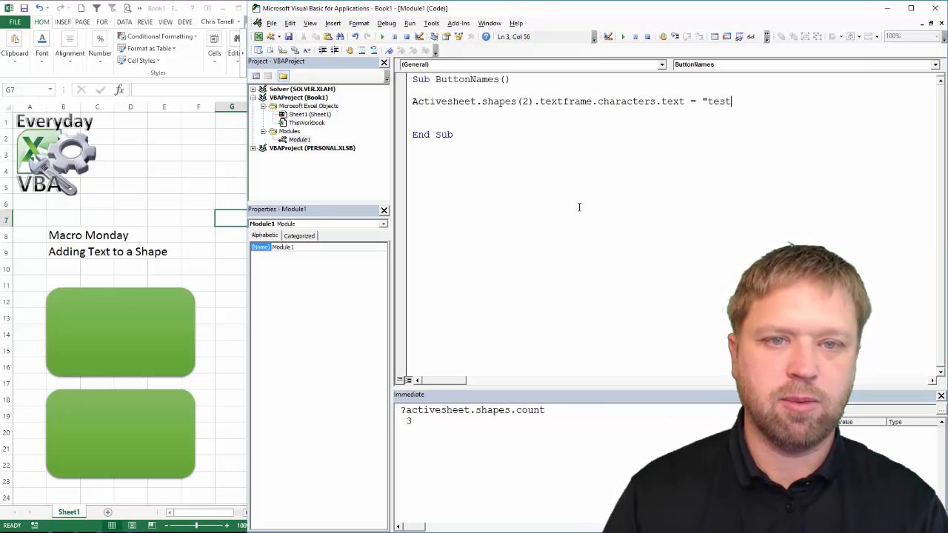
type("\"")
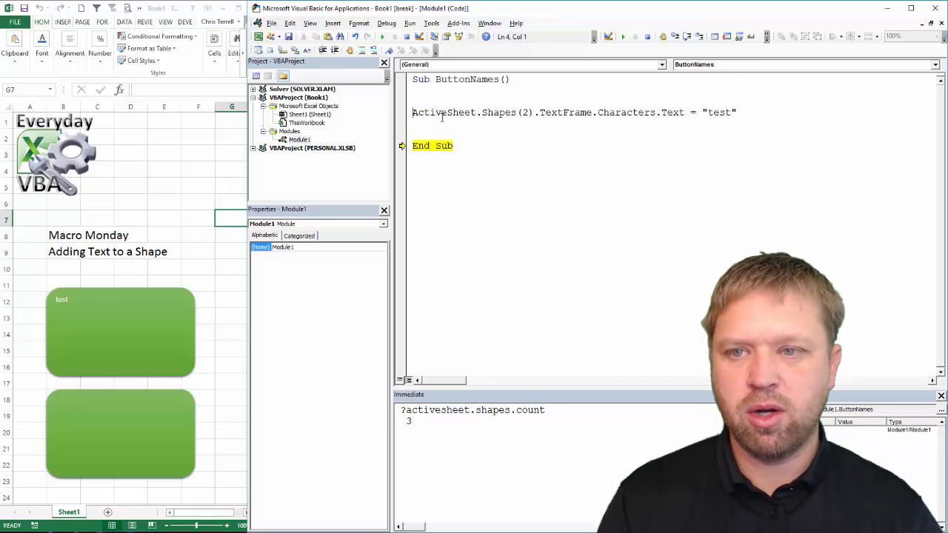
Step: Add ibox = InputBox("Enter Text for the Button") above the text assignment
type("in")
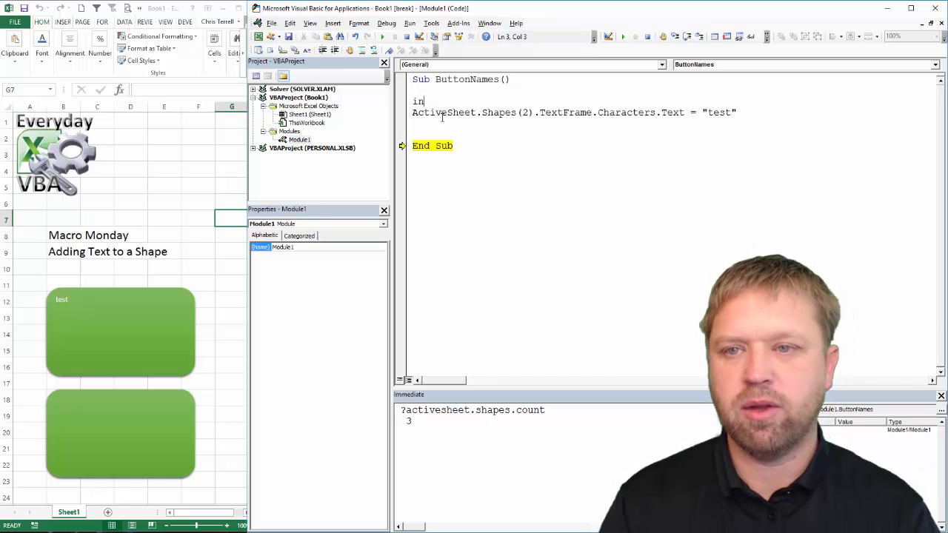
type("box")
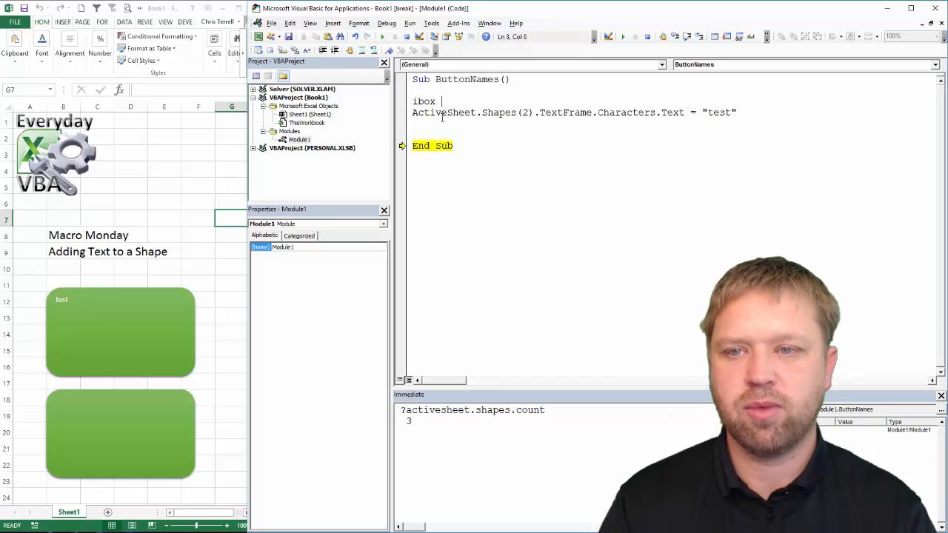
type("= inb")
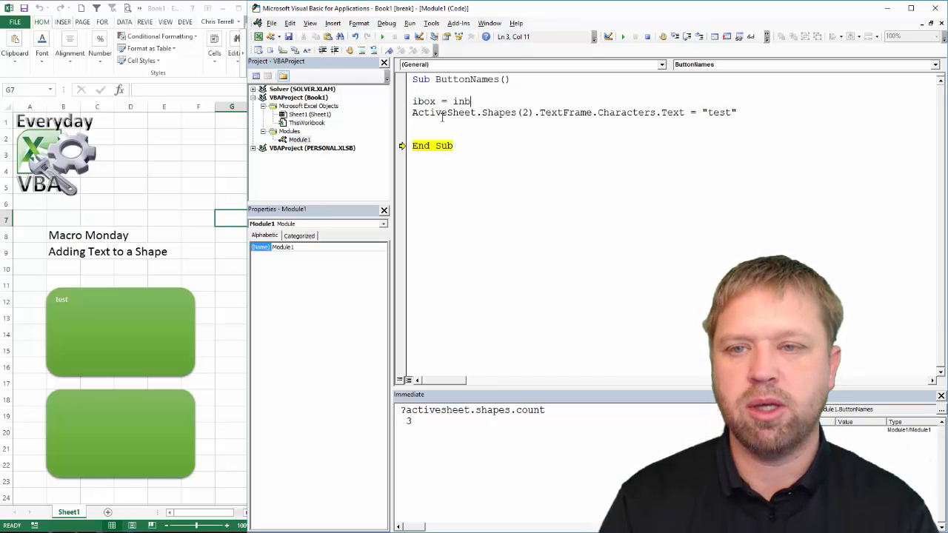
type("utbox")
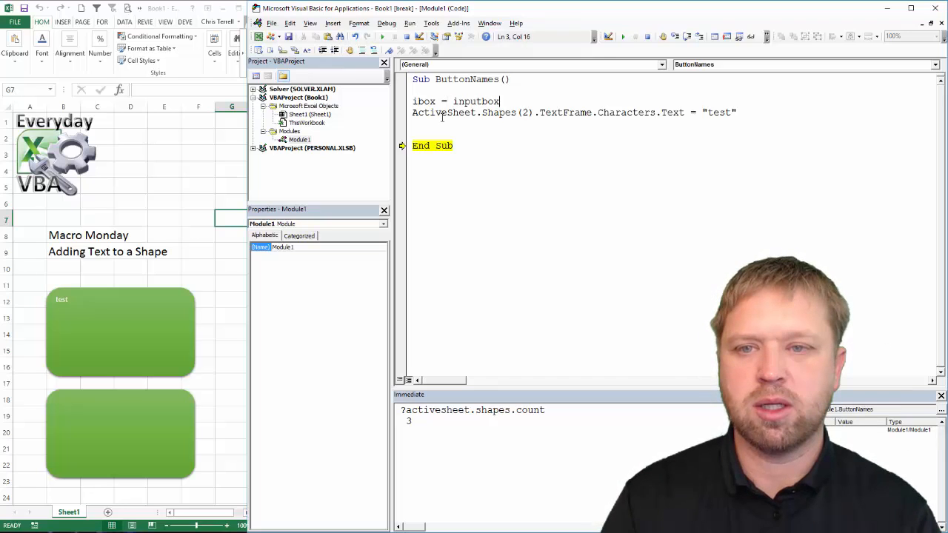
type("(\"Enter")
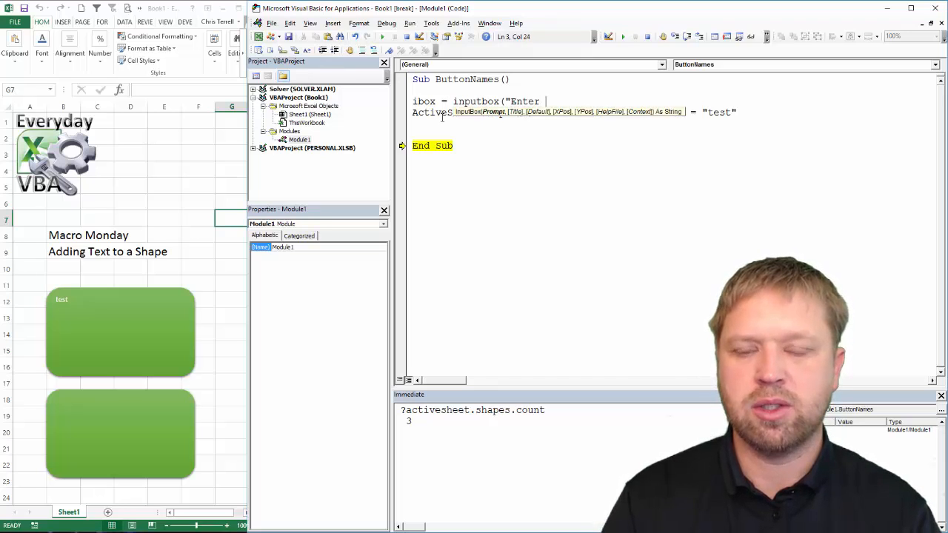
type("Text for the")
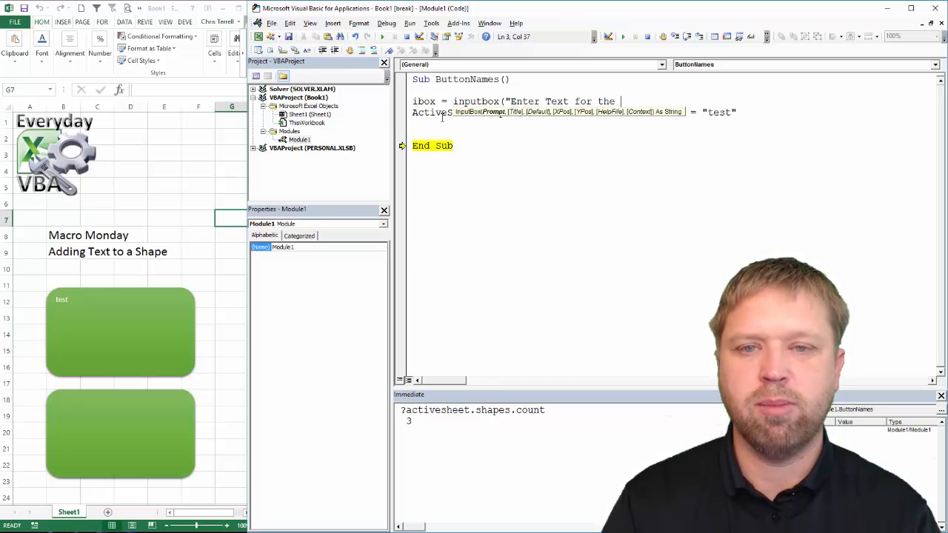
type("Button\"")
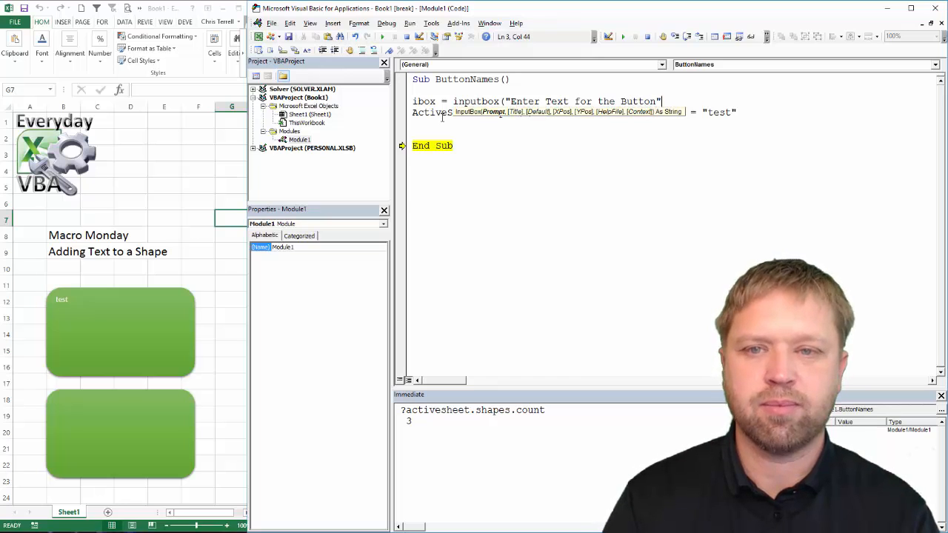
type(",")
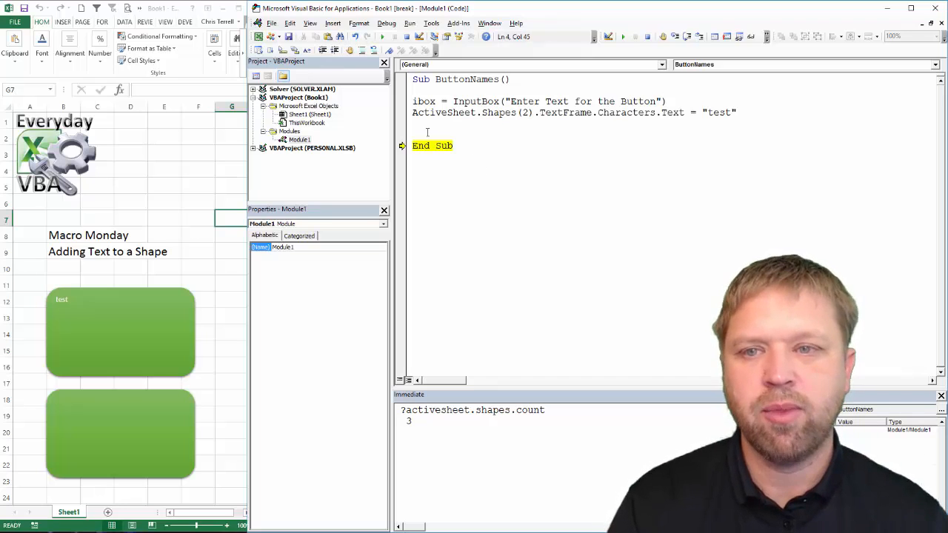
Step: Replace the "test" placeholder with the ibox variable in the Text assignment
double_click(718, 112)
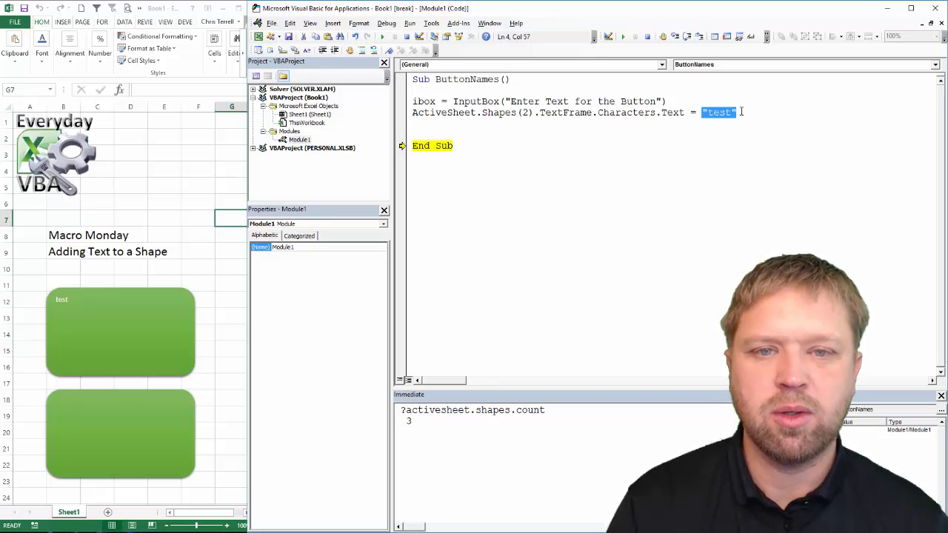
key("Delete")
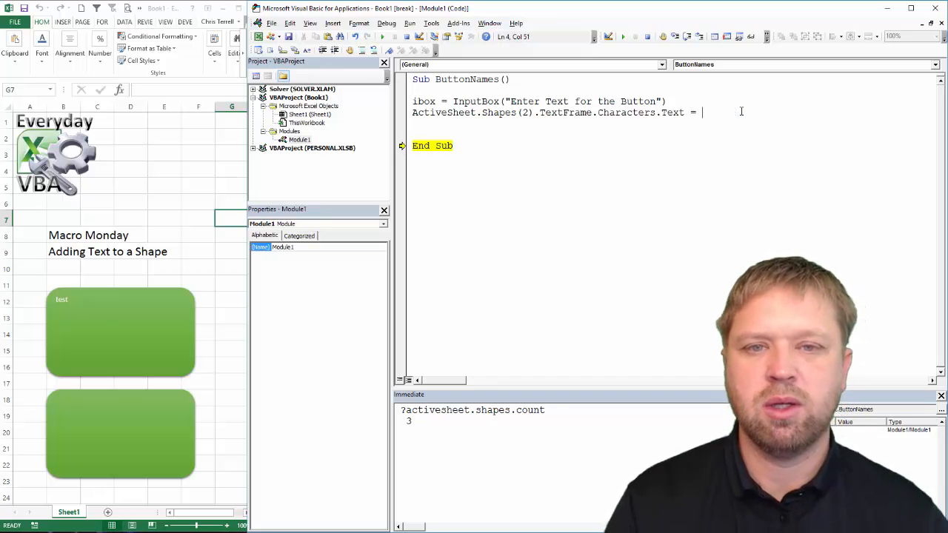
double_click(424, 101)
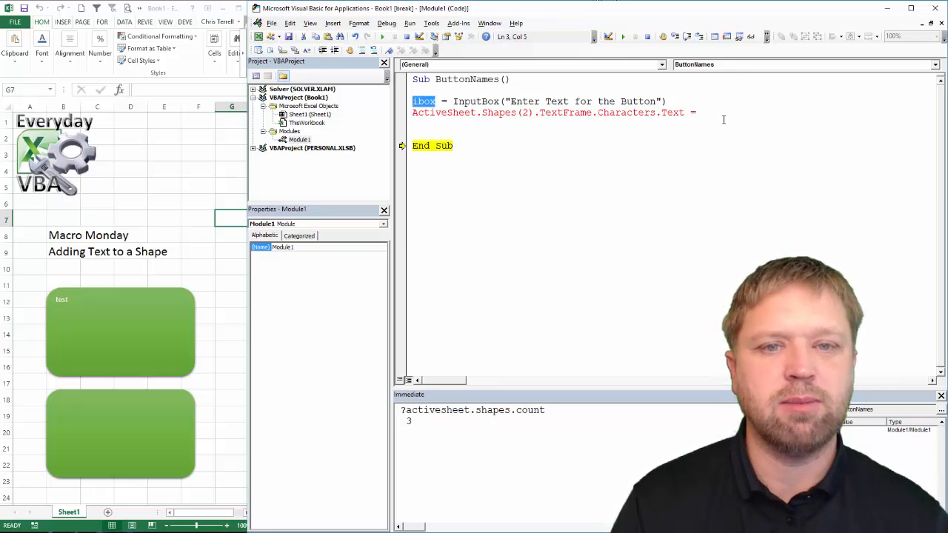
type("ibox")
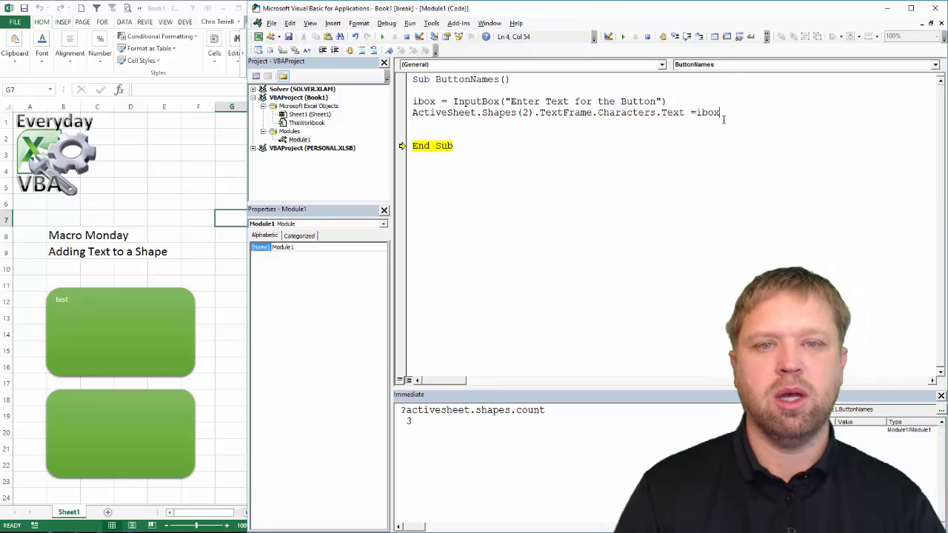
key("space")
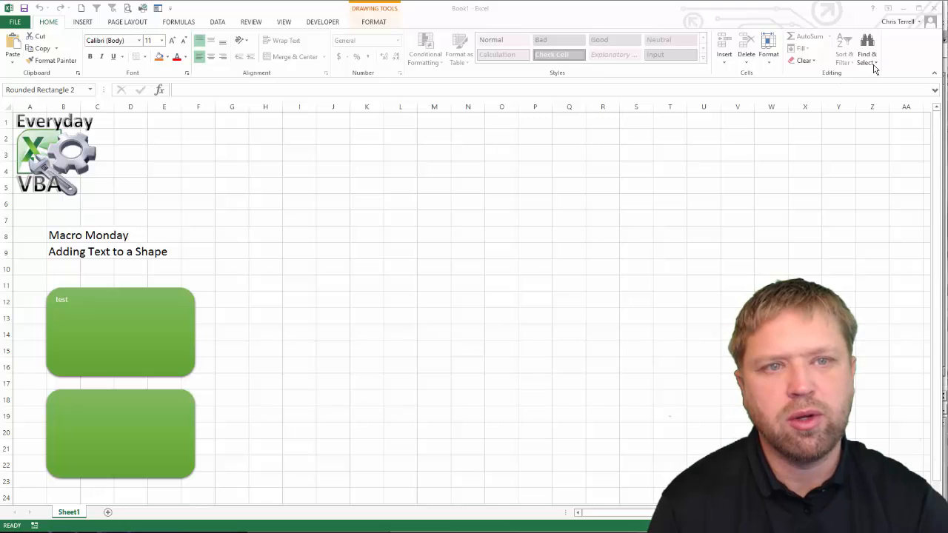
Step: Show the Selection Pane listing Rounded Rectangle 3, Rounded Rectangle 2 and Picture 1
left_click(866, 48)
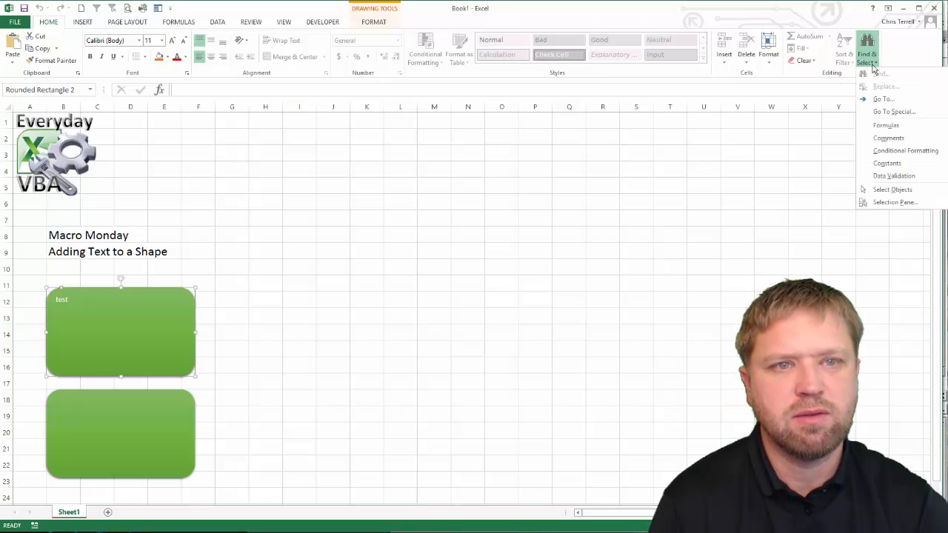
mouse_move(895, 201)
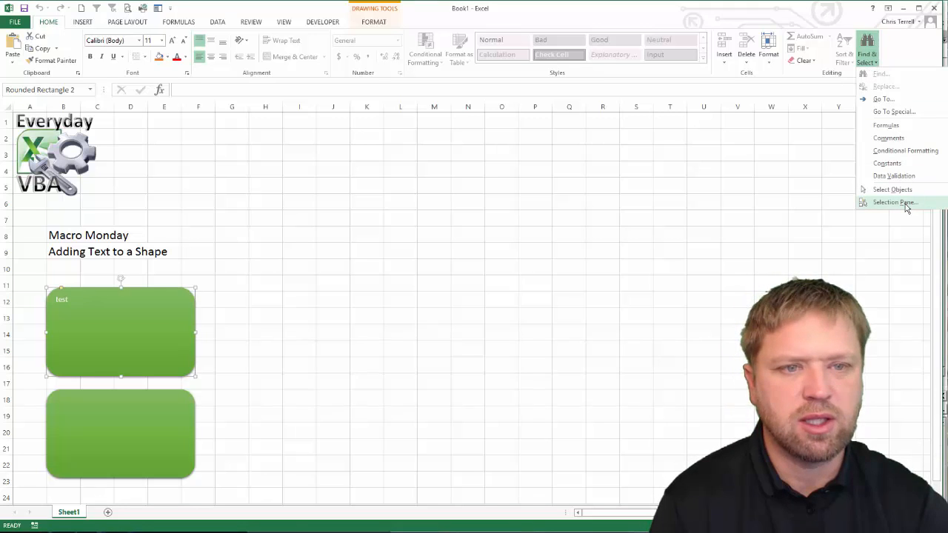
left_click(894, 202)
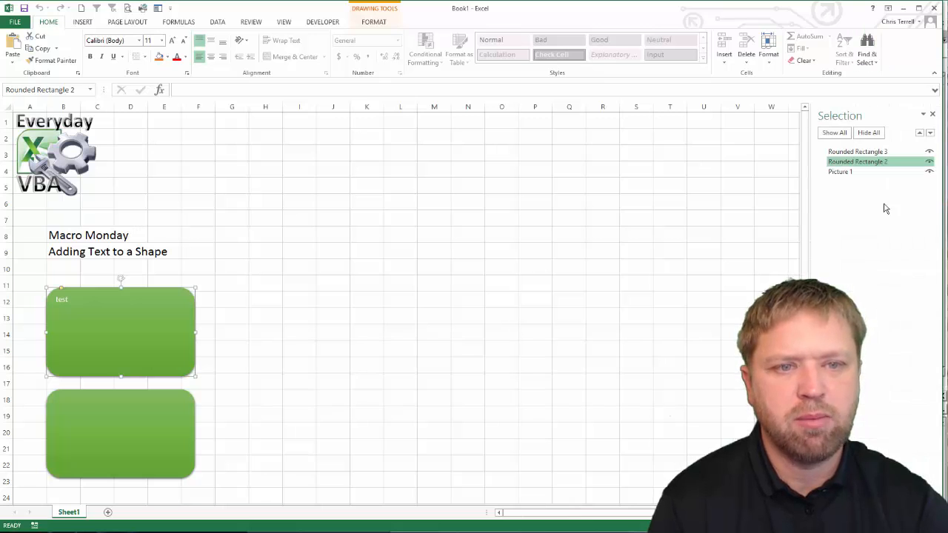
mouse_move(876, 228)
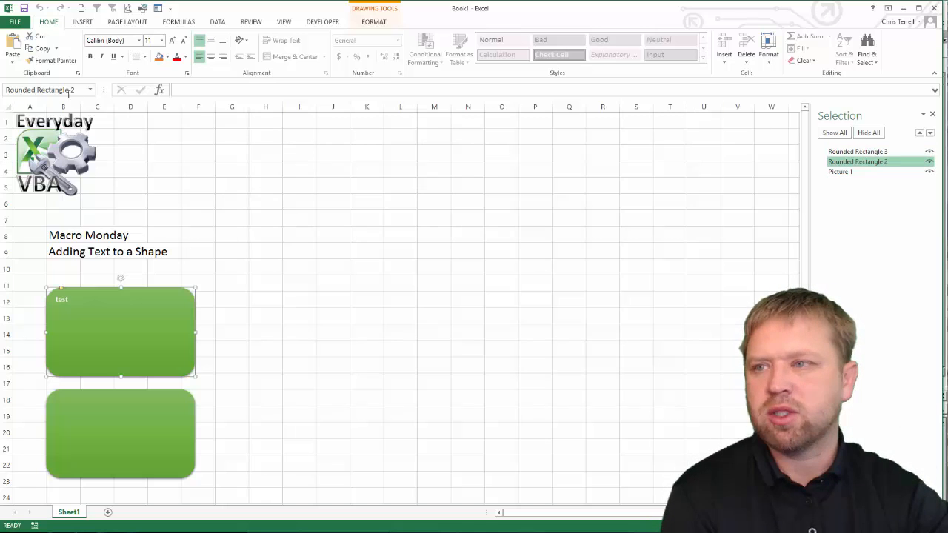
triple_click(41, 90)
type("F4")
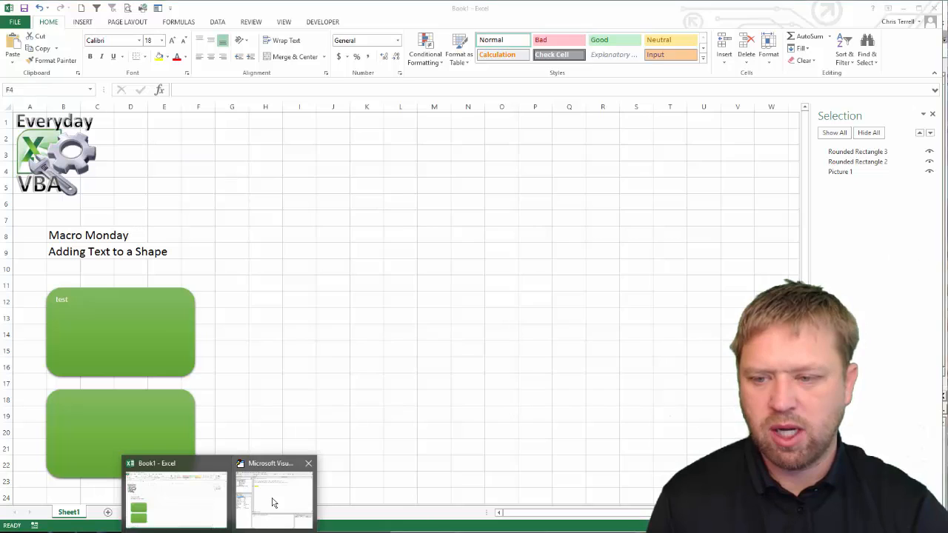
Step: Duplicate the macro as ButtonNames1 and ButtonNames2 in Module1
left_click(274, 492)
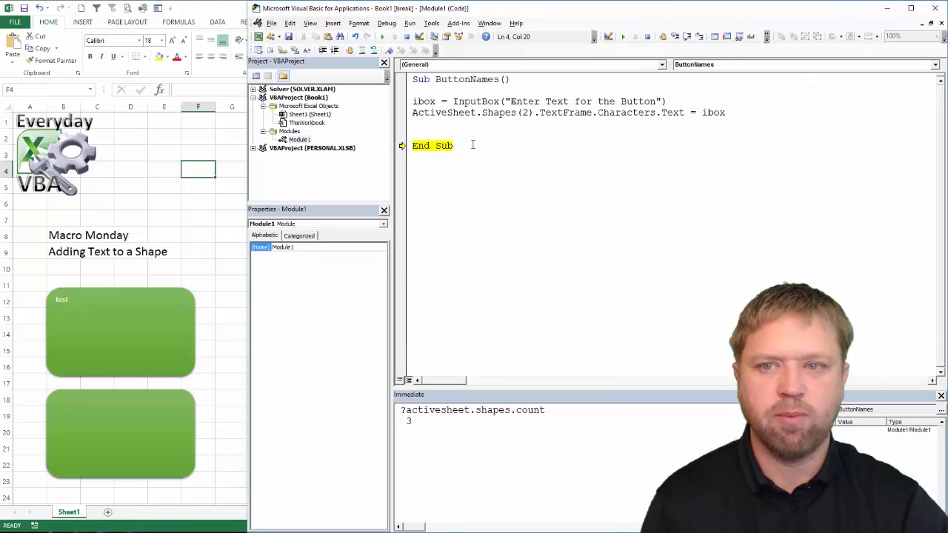
key("ctrl+a")
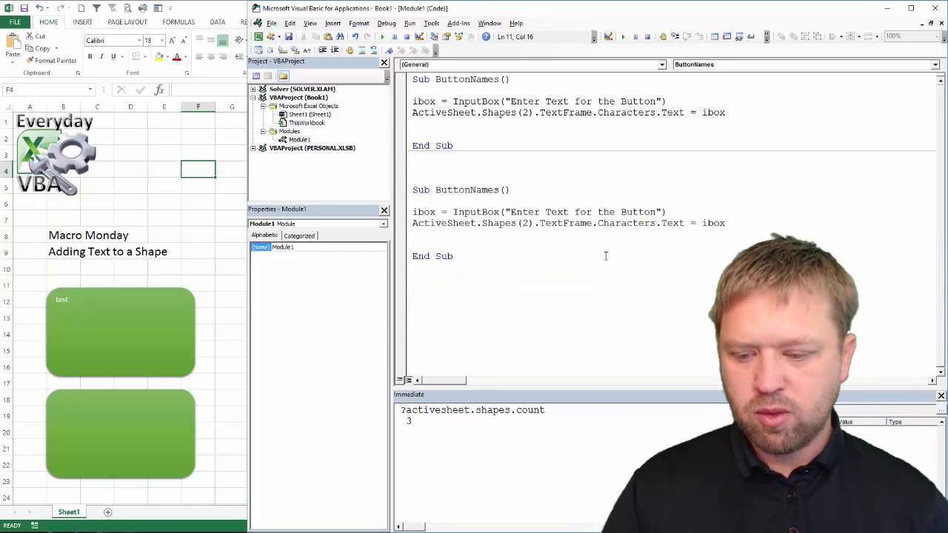
type("2")
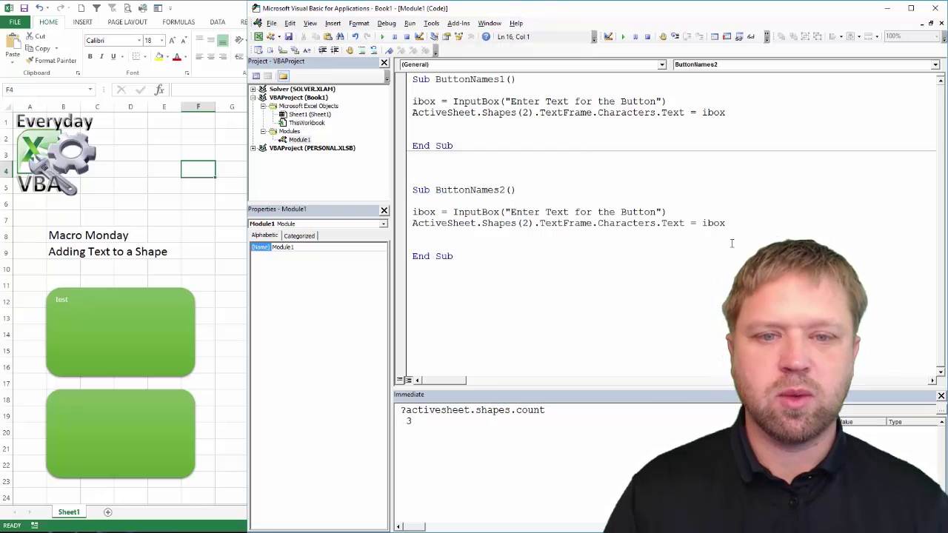
Step: Rewrite ButtonNames2 to assign InputBox("Enter Text for the Button") directly to shape 2's text
double_click(712, 223)
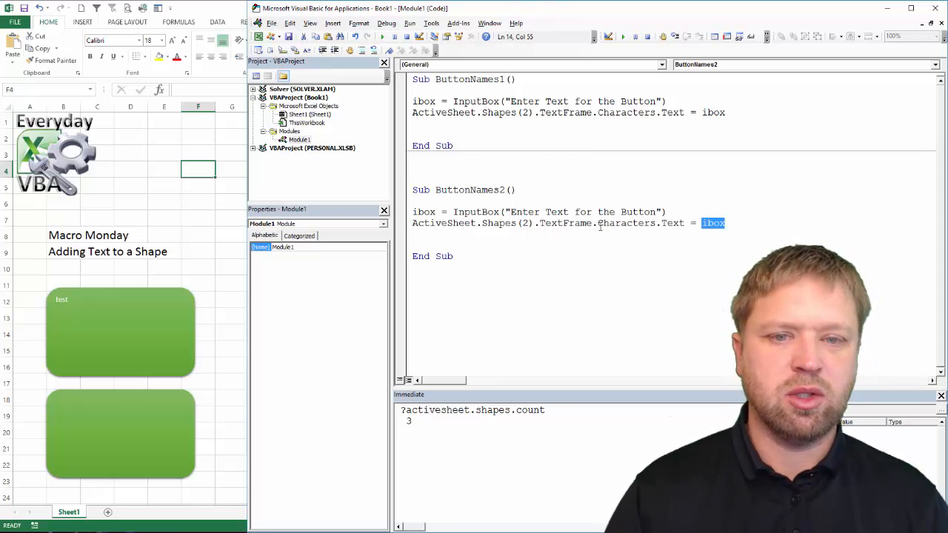
key("Delete")
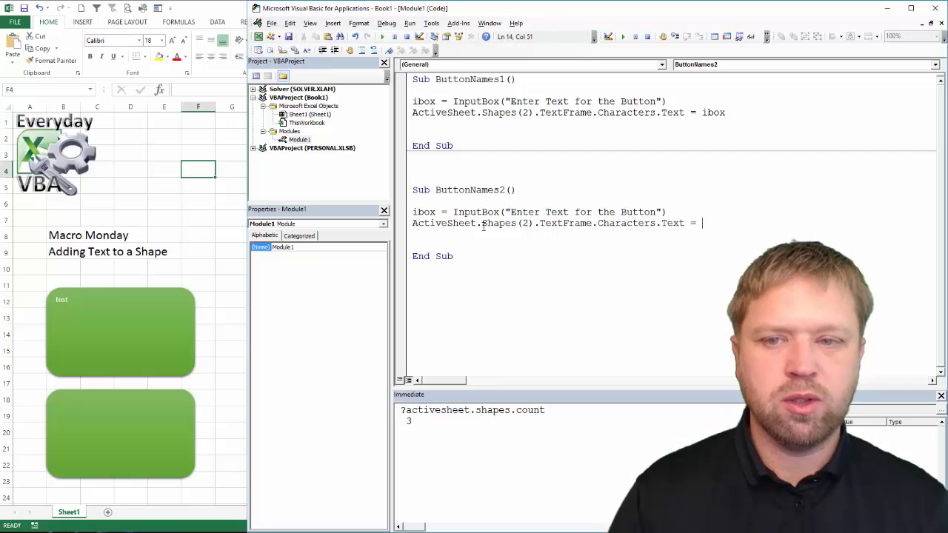
double_click(474, 212)
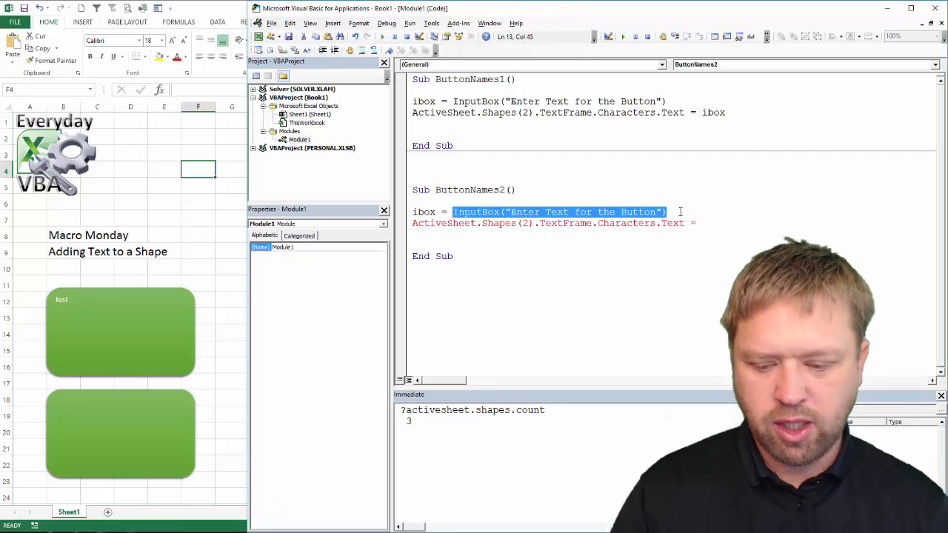
key("Delete")
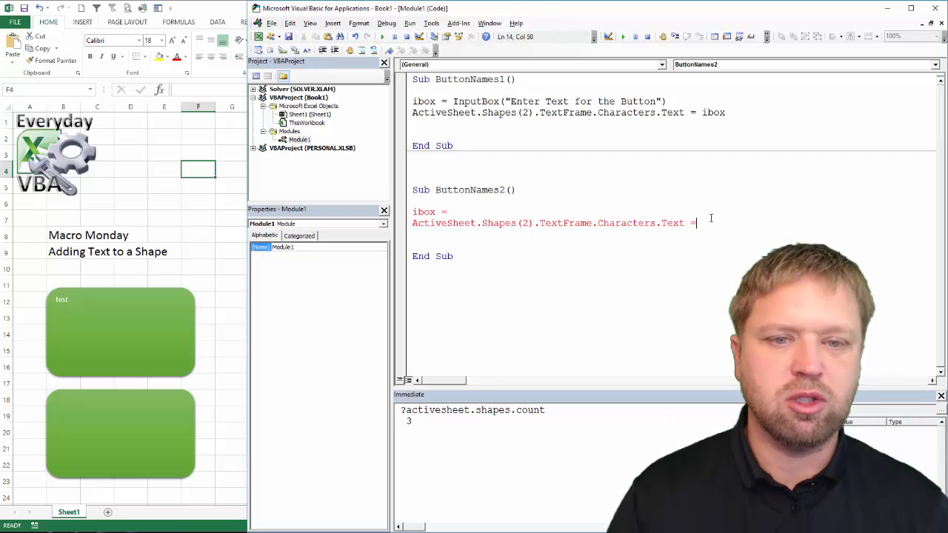
type("InputBox(\"Enter Text for the Button\")")
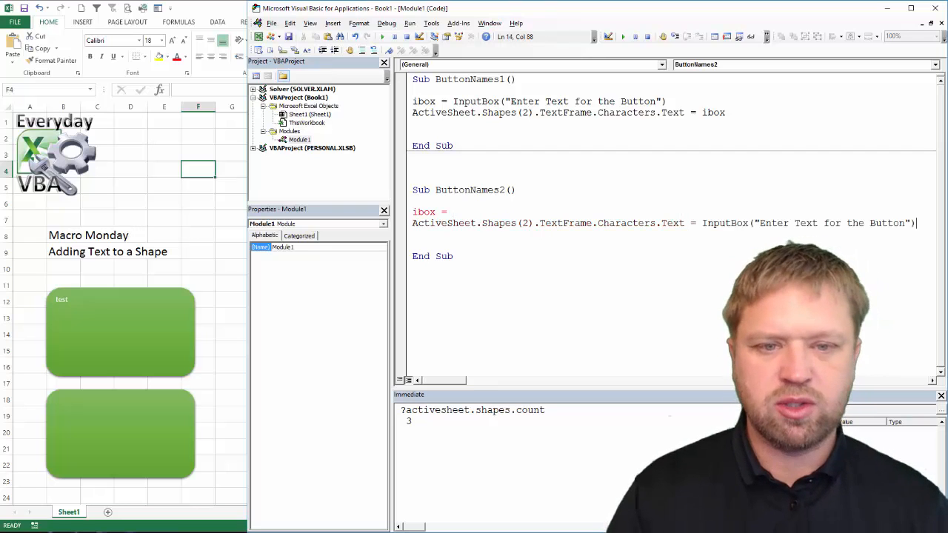
double_click(424, 212)
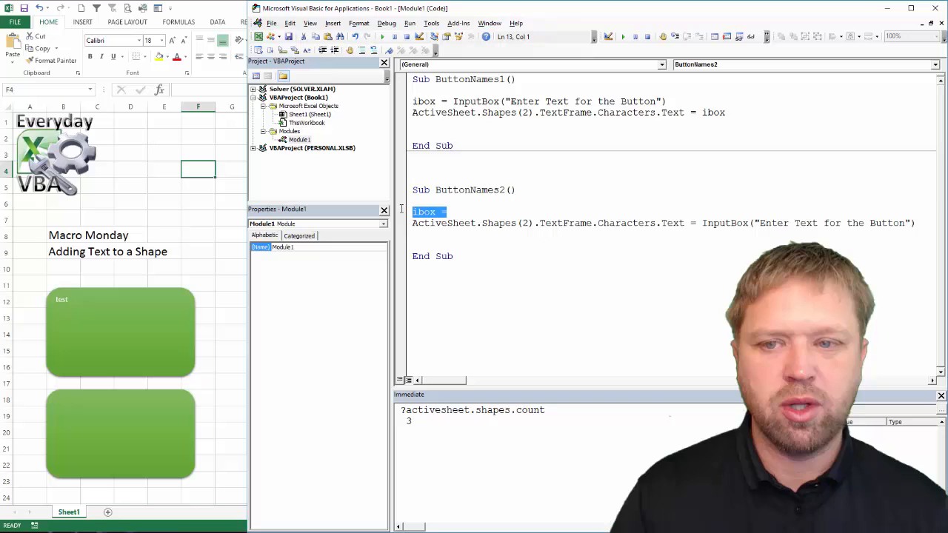
key("Delete")
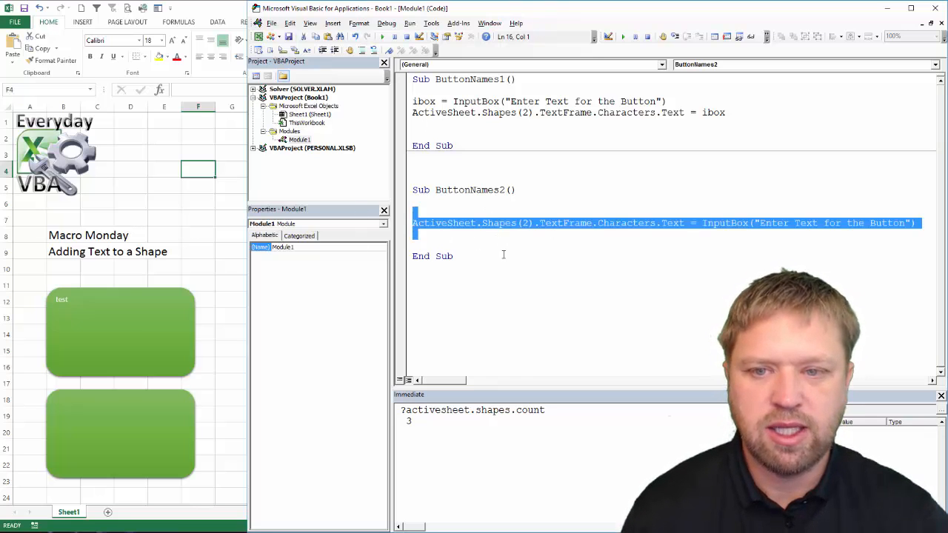
left_click(443, 171)
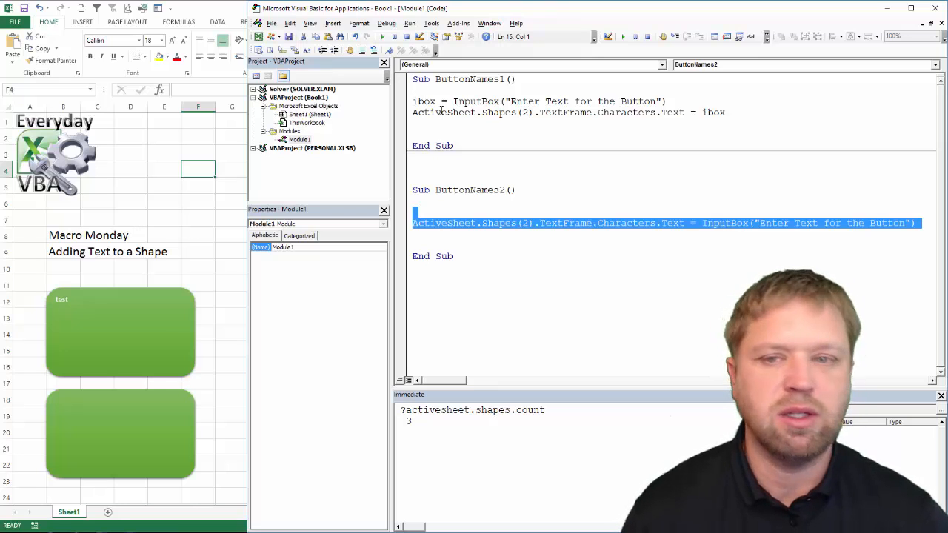
left_click(489, 254)
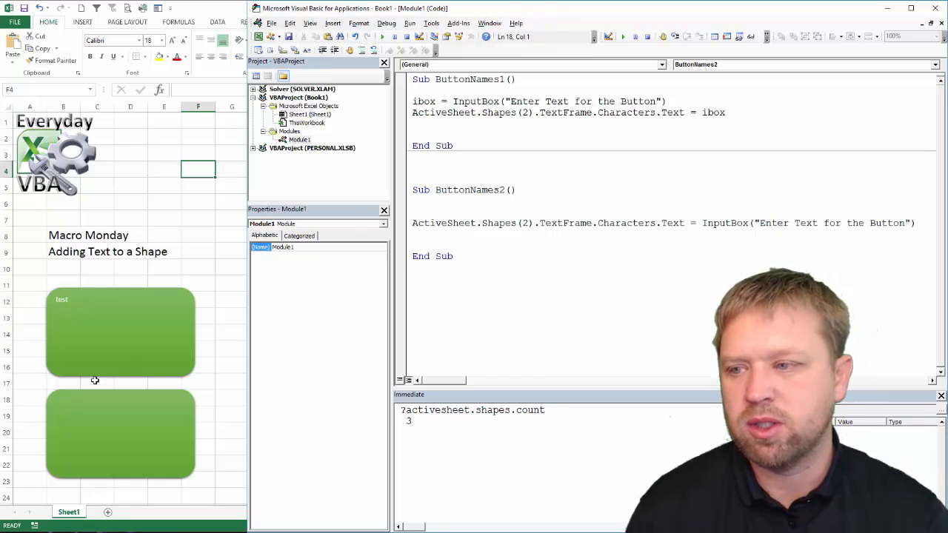
mouse_move(140, 342)
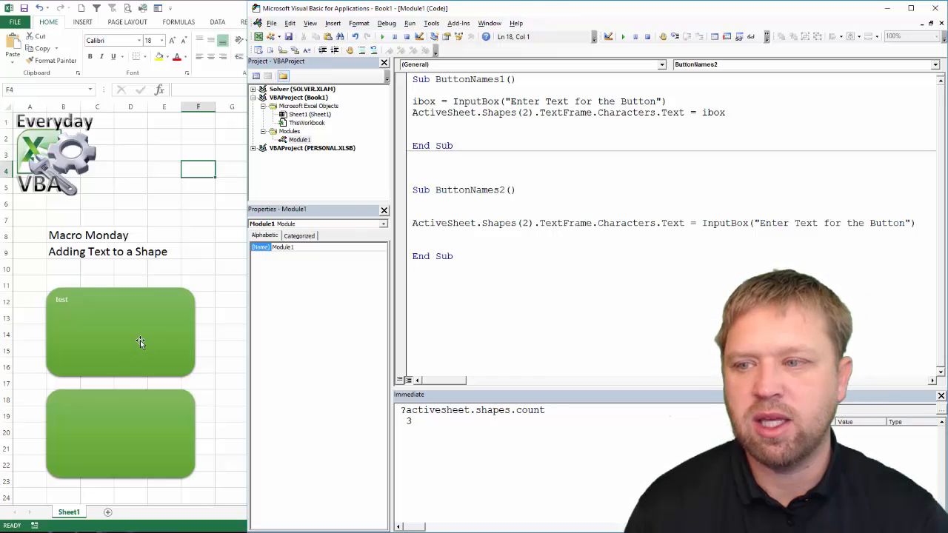
Step: Assign the ButtonNames1 macro to the top green rounded rectangle
right_click(122, 334)
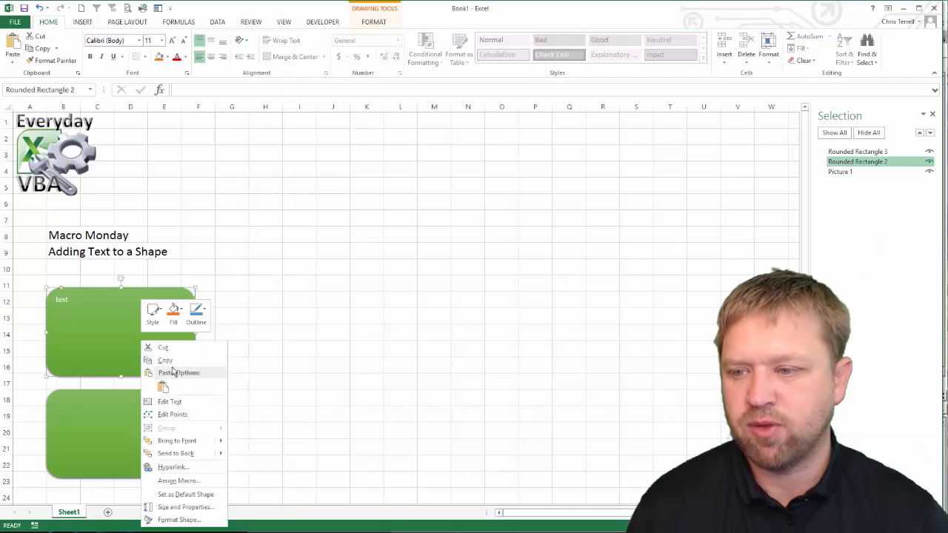
left_click(178, 479)
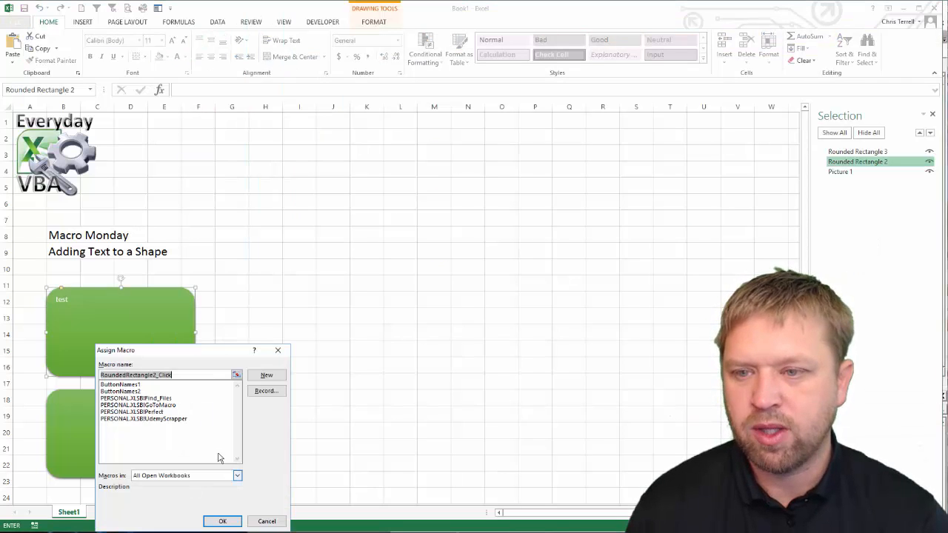
left_click(119, 385)
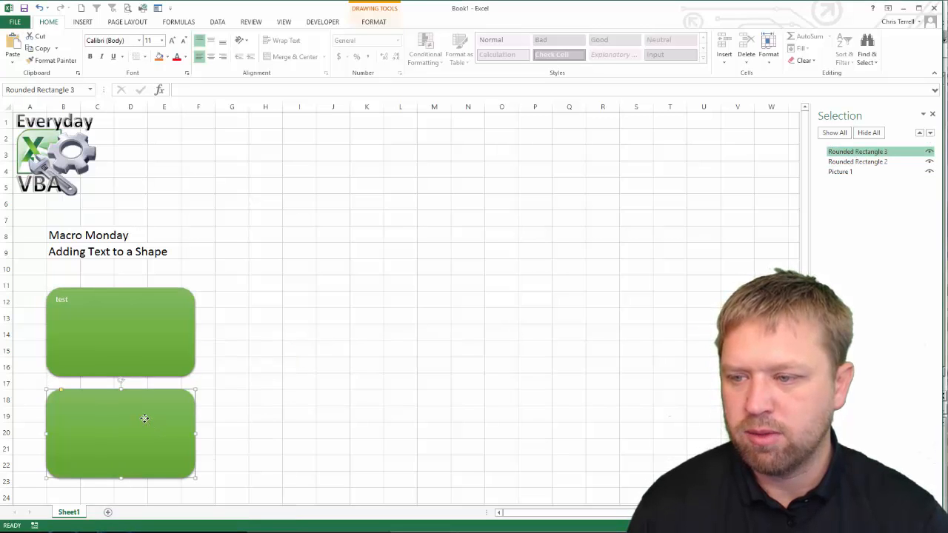
Step: Assign the ButtonNames2 macro to the bottom green rounded rectangle
right_click(145, 418)
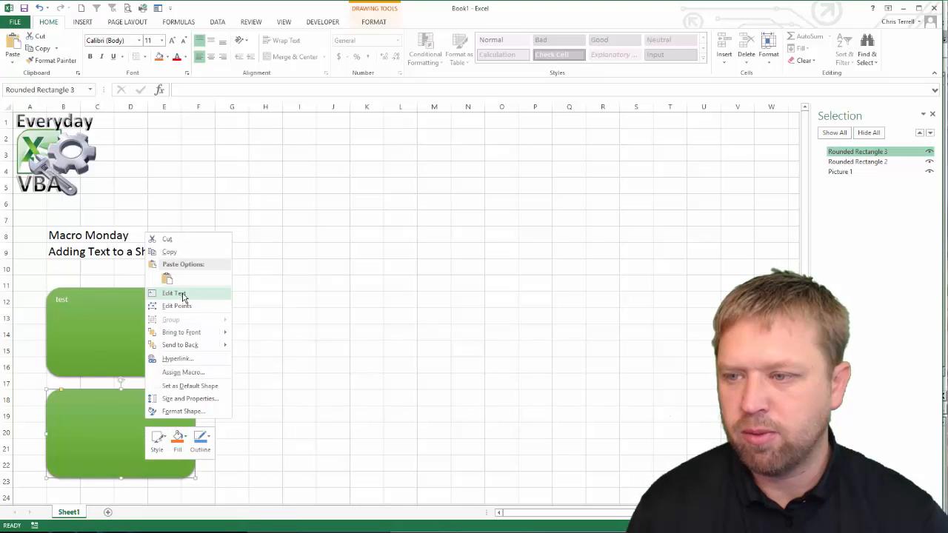
left_click(183, 372)
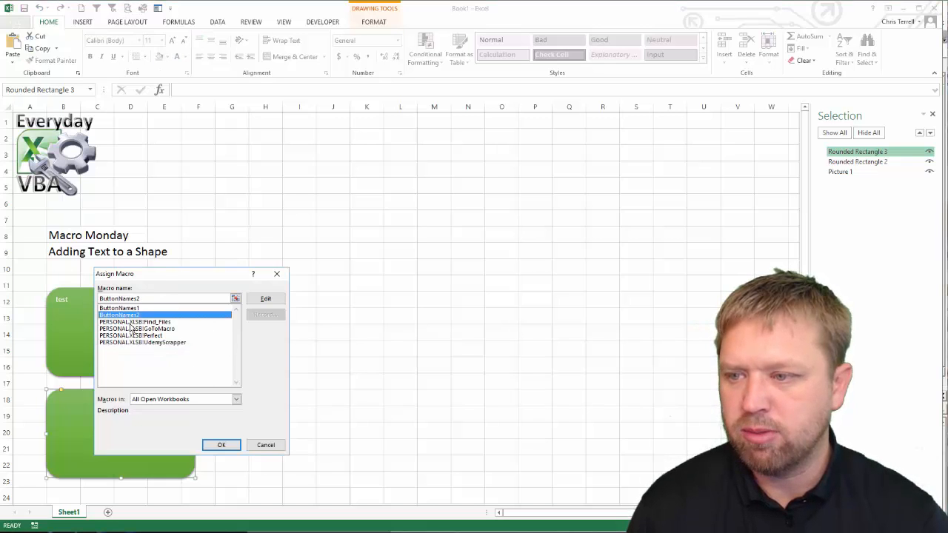
left_click(265, 445)
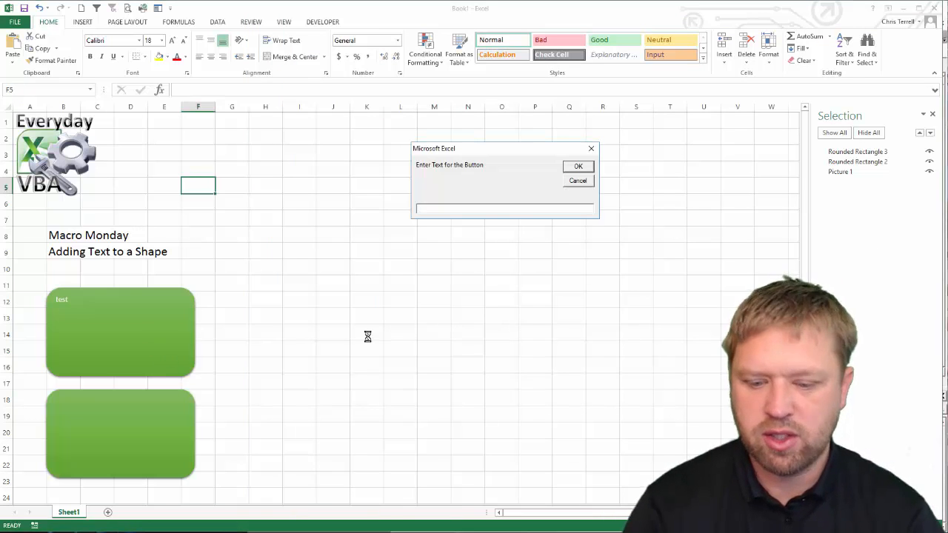
Step: Enter "This is Button One" in the prompt for the top button
type("This is But")
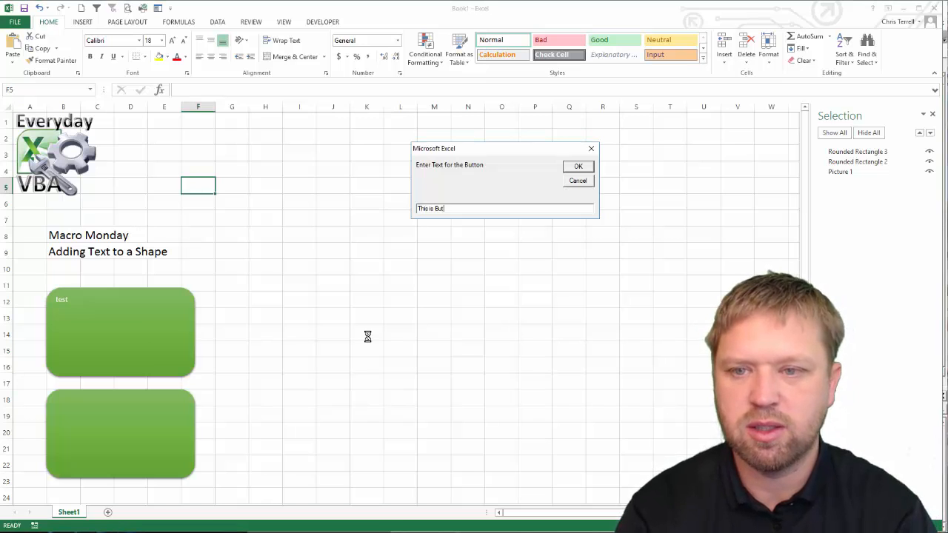
type("ton")
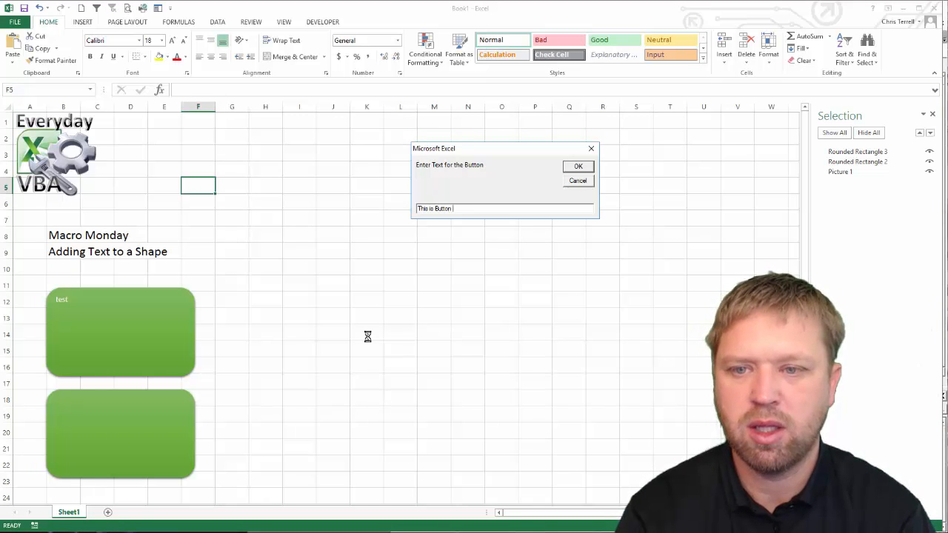
left_click(578, 166)
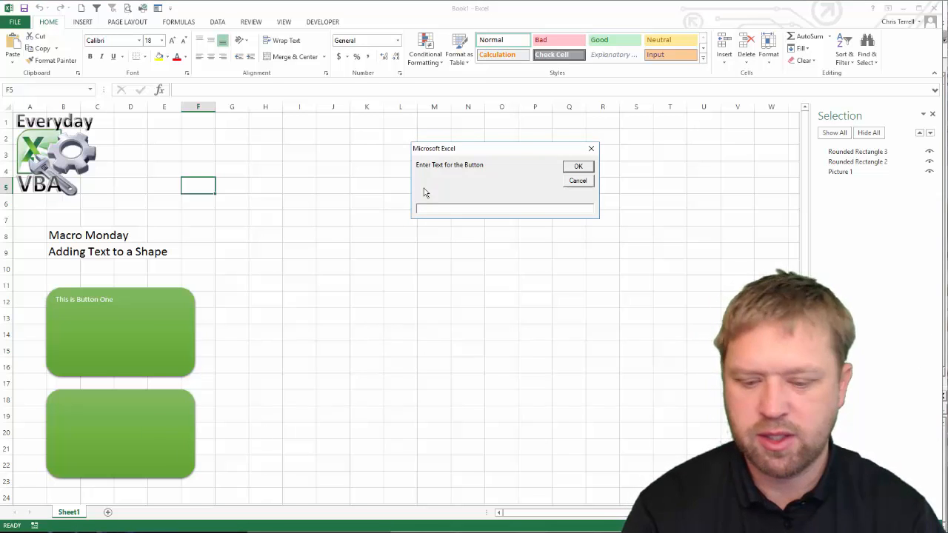
Step: Enter "This is Button Two" in the prompt for the bottom button
type("This is")
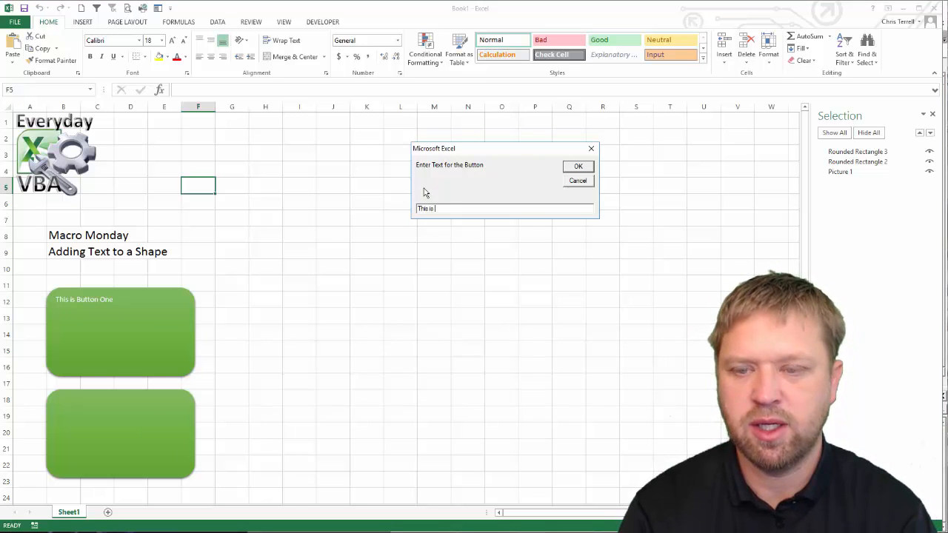
type("Button")
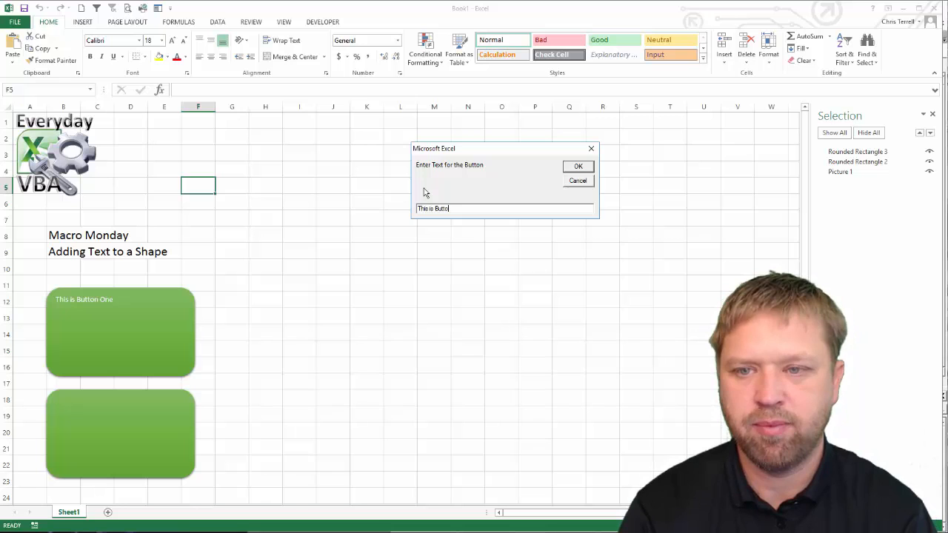
left_click(578, 166)
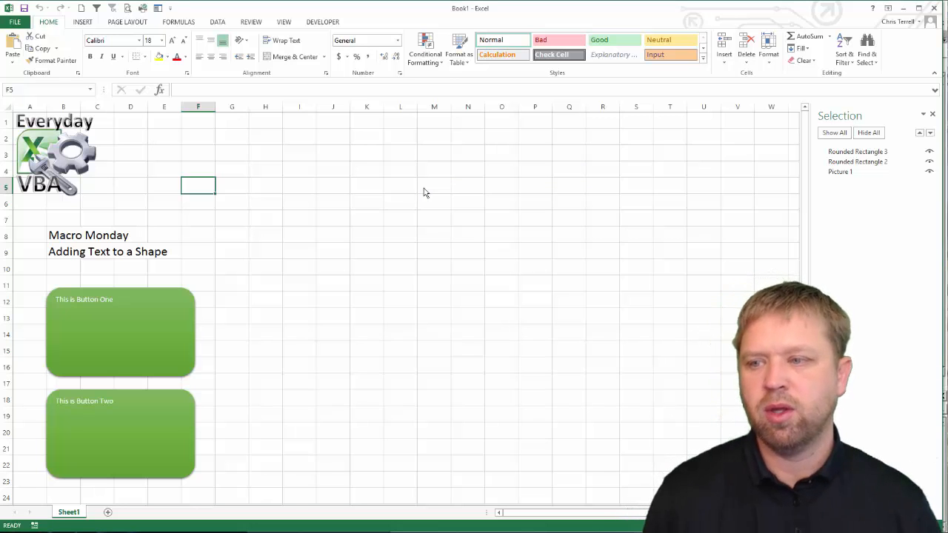